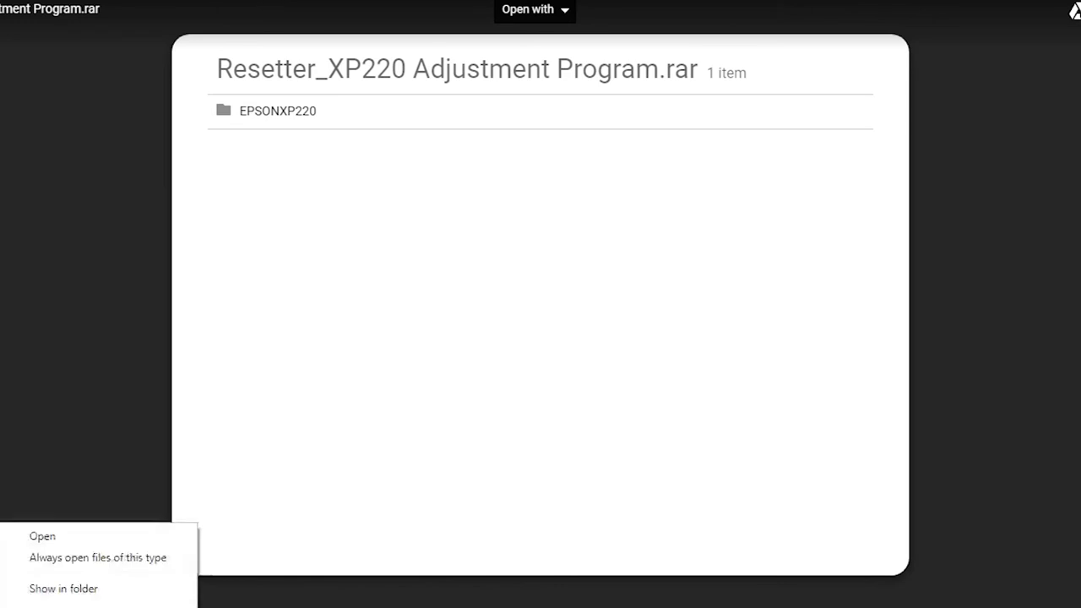
mouse_move(63, 588)
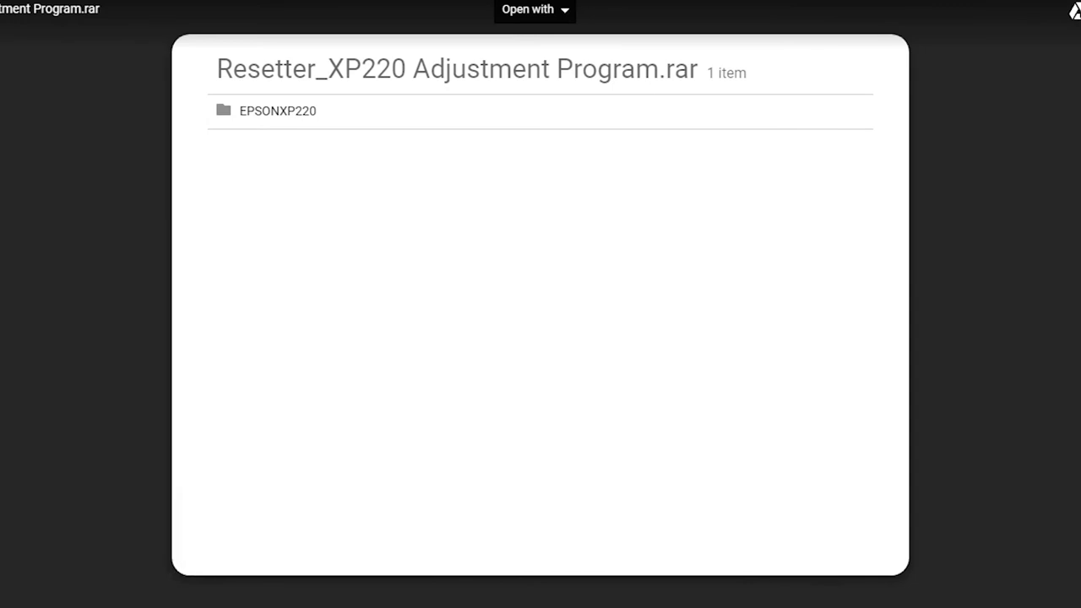
Paste the Resetter_XP220 archive into the folder and extract it beside itself
right_click(473, 317)
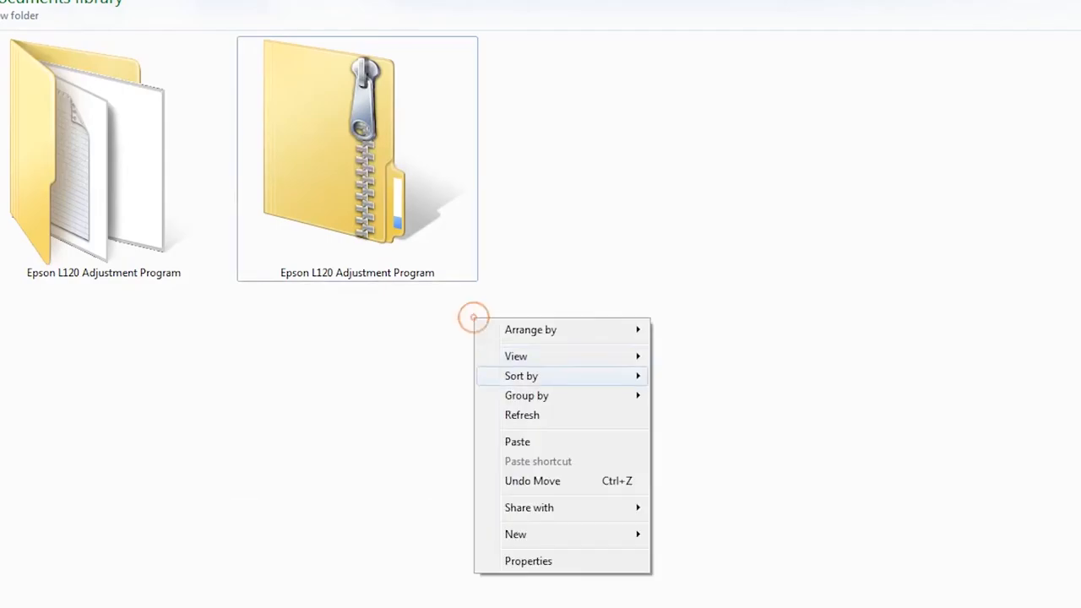
right_click(610, 152)
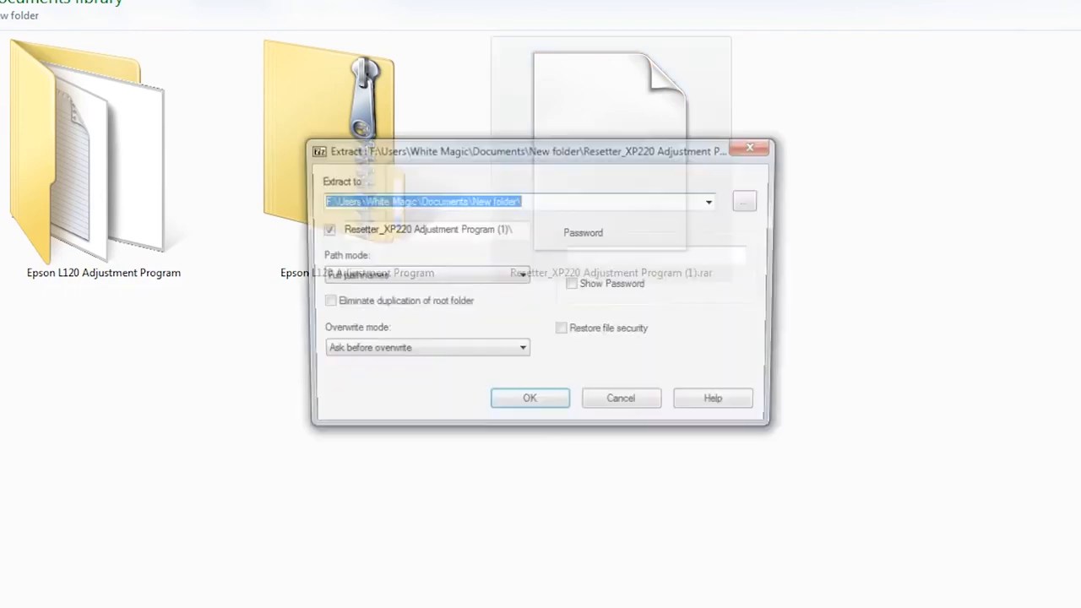
left_click(529, 398)
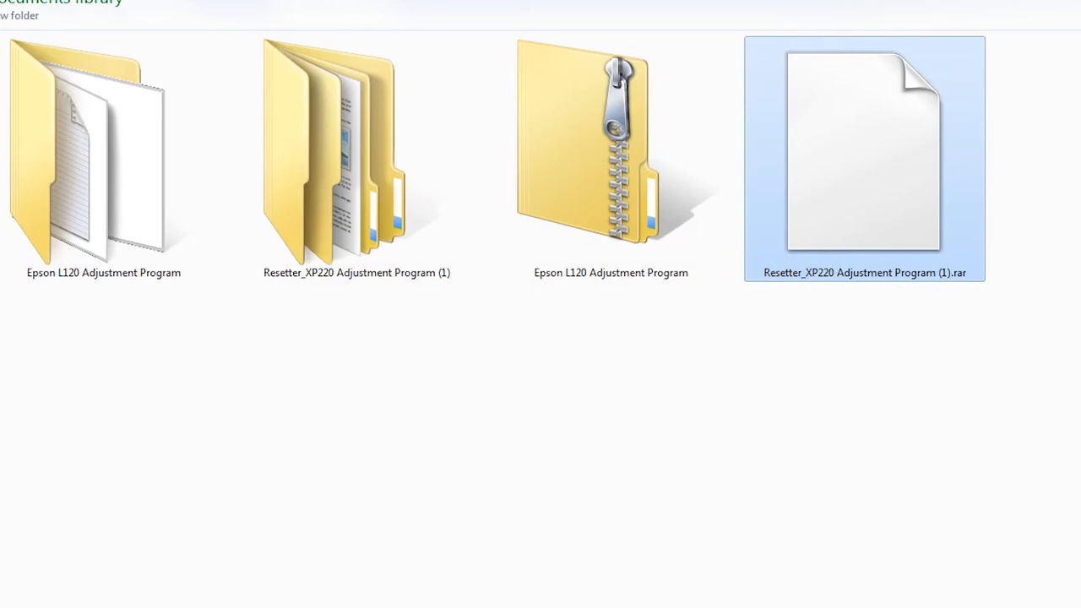
mouse_move(338, 152)
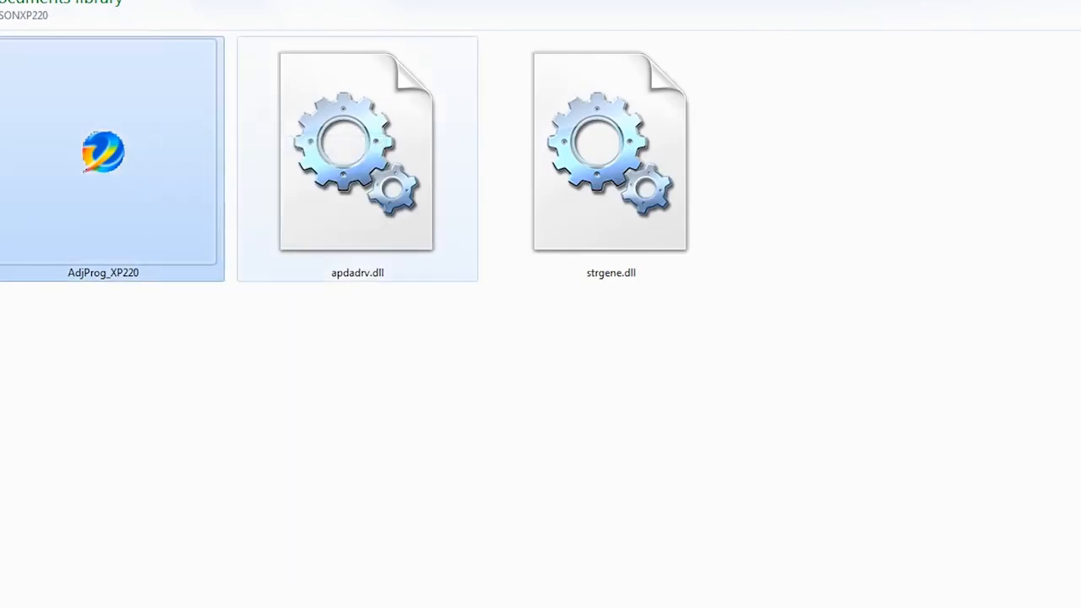
Launch AdjProg_XP220 and select model XP-220, destination EURO, port USB003 (XP-220 Series)
double_click(103, 152)
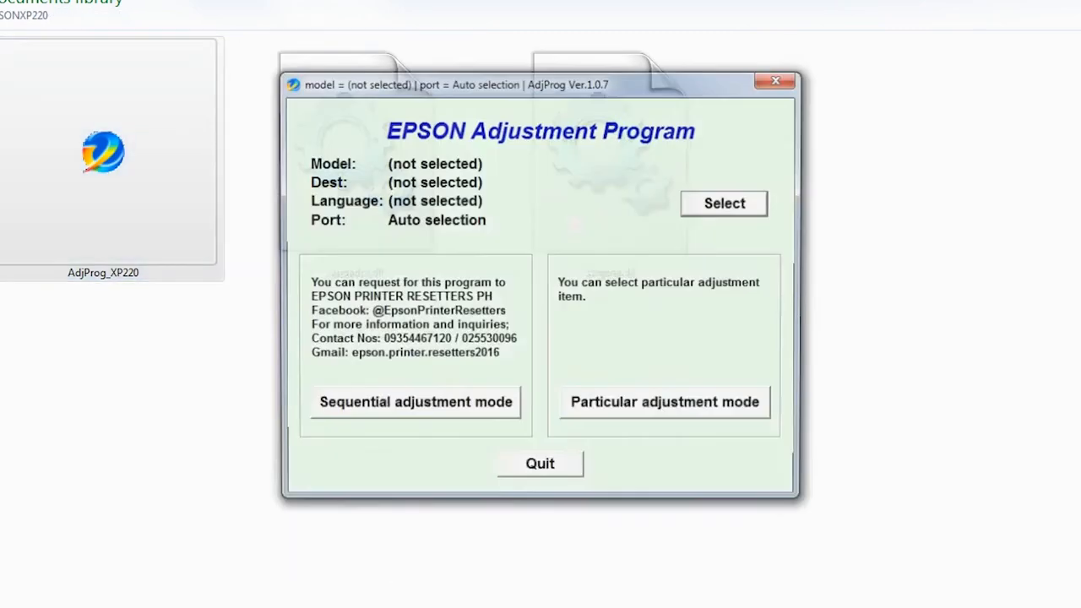
left_click(723, 203)
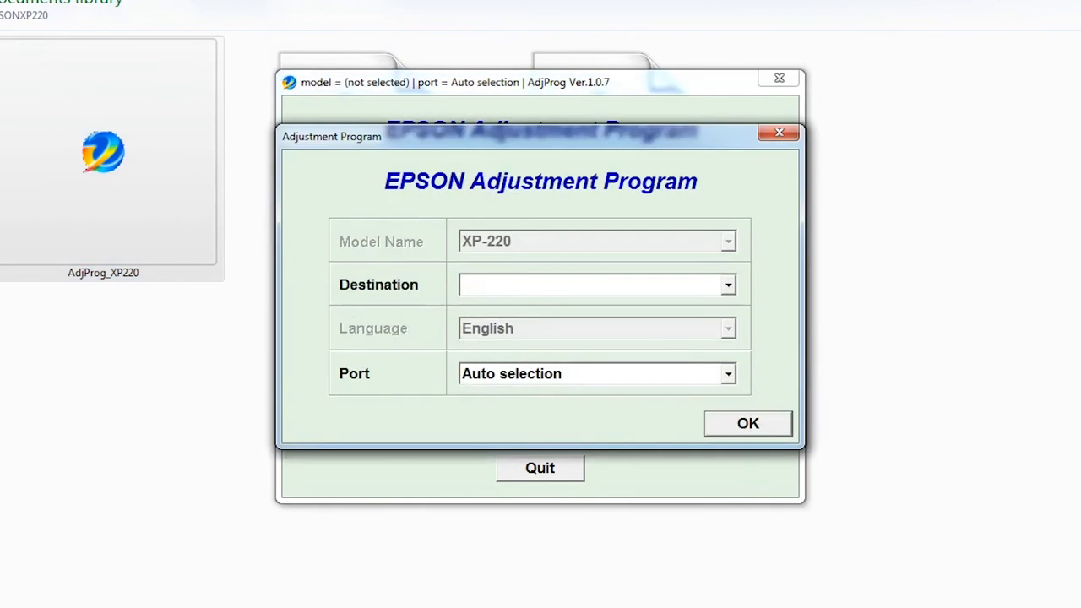
left_click(725, 284)
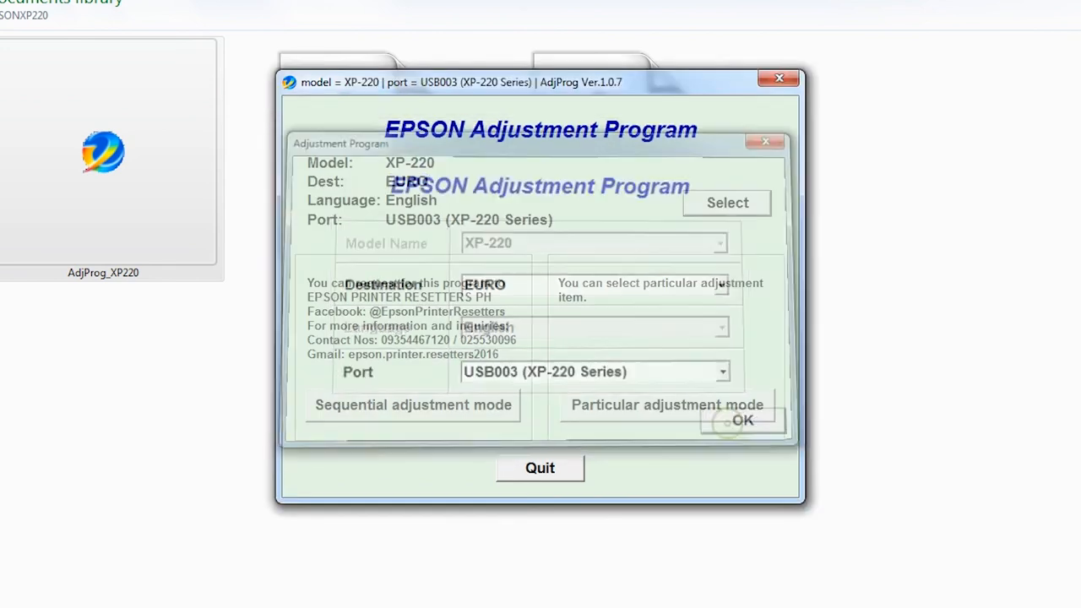
left_click(742, 420)
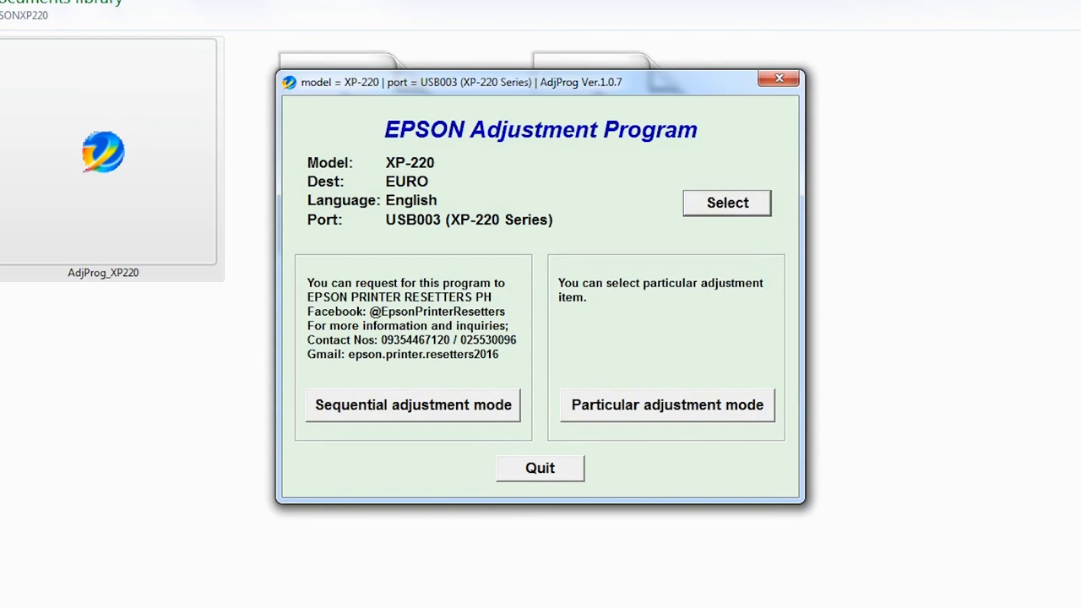
In Particular adjustment mode, select the Waste ink pad counter item
left_click(667, 404)
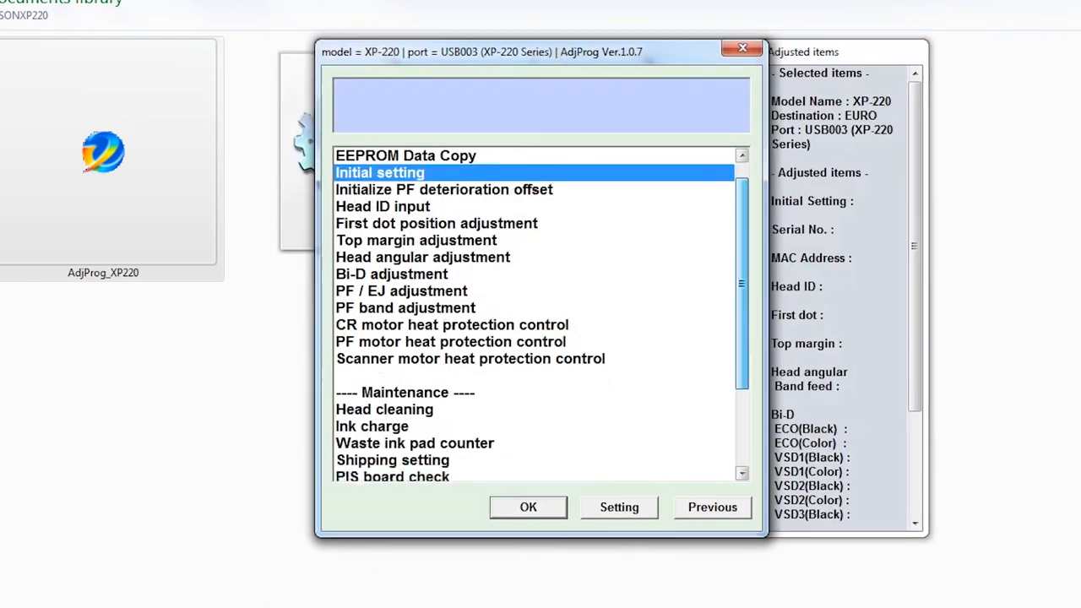
scroll("down", 3)
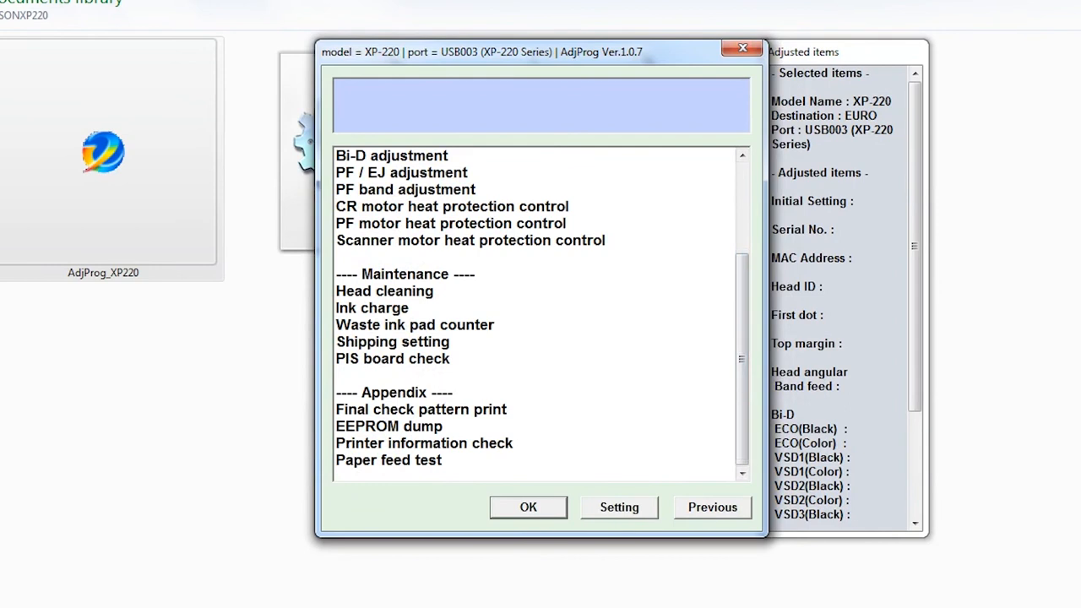
left_click(414, 324)
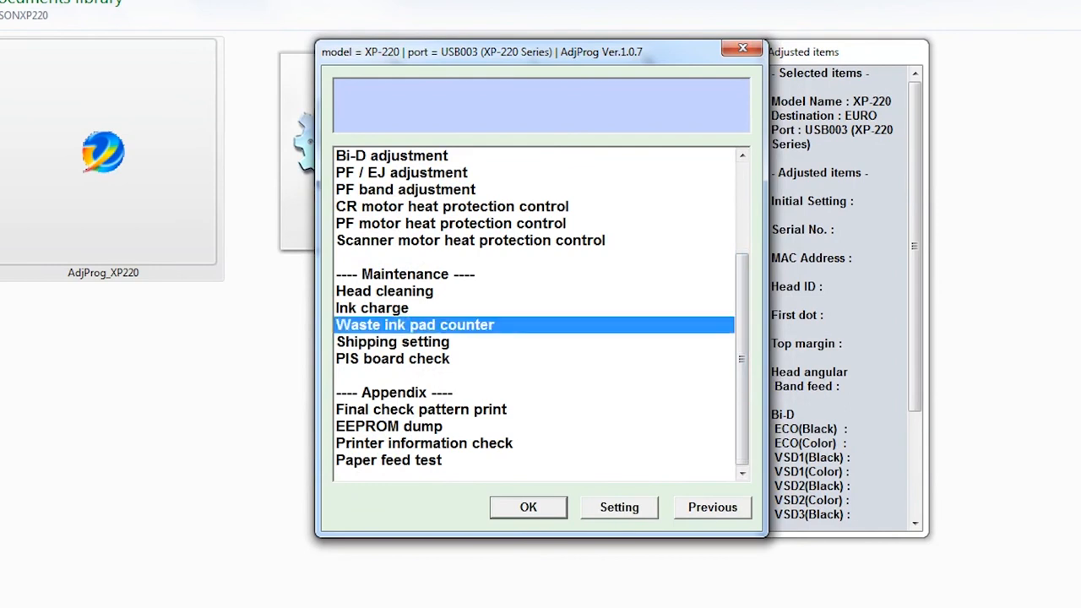
Check main and platen pad counters, showing main pad at 1055 points (26%), platen 0
left_click(528, 507)
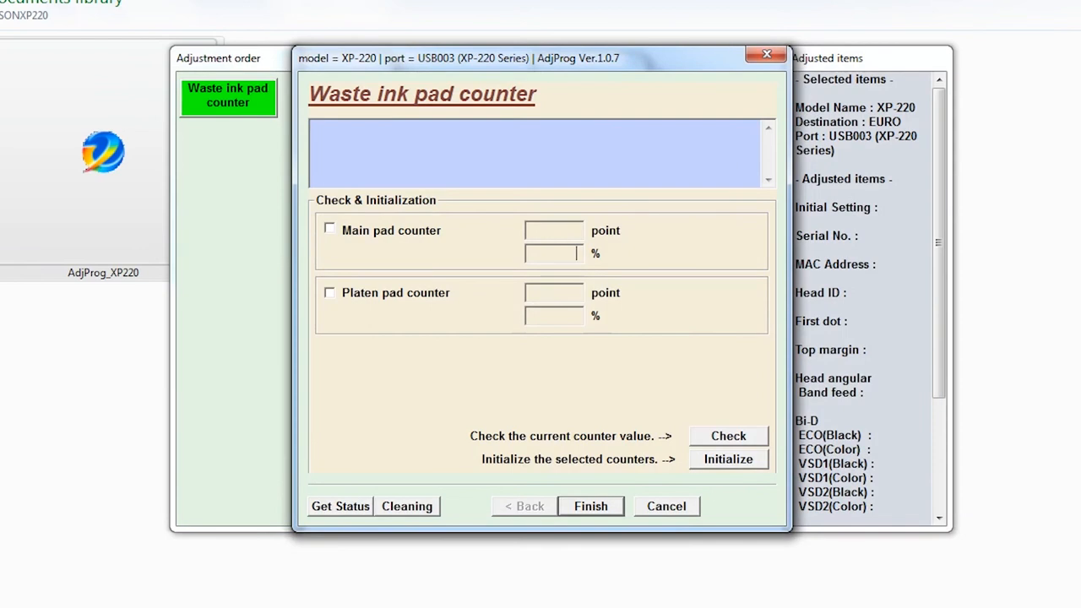
left_click(329, 230)
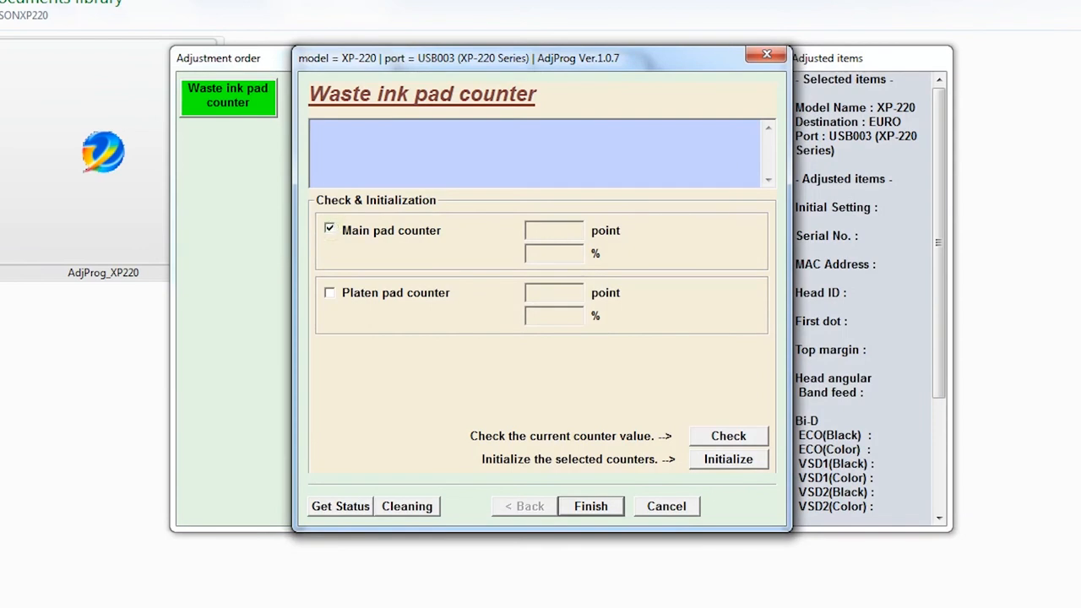
left_click(329, 293)
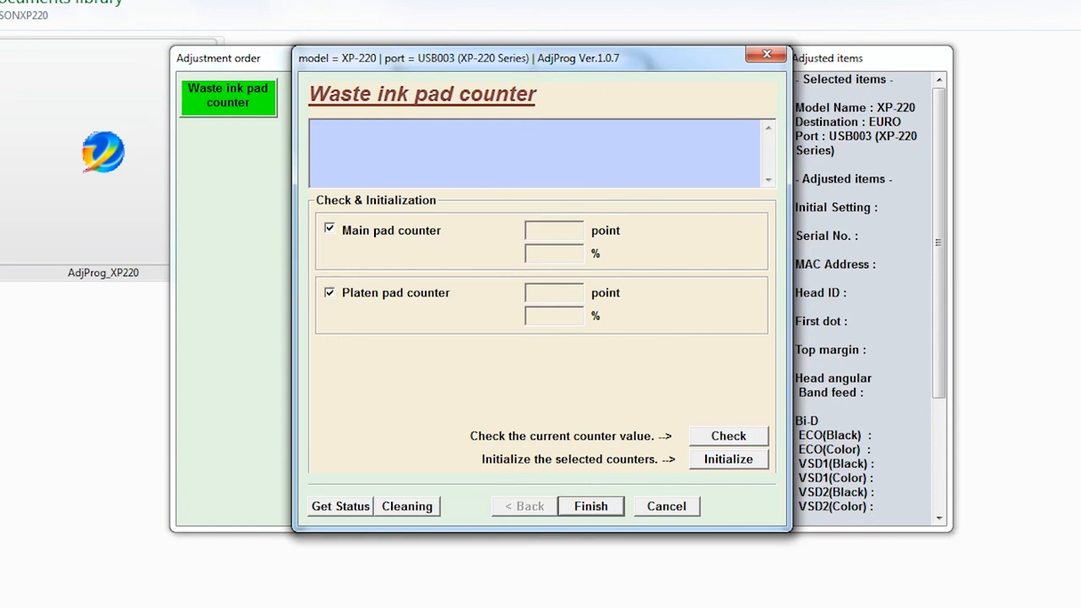
left_click(728, 435)
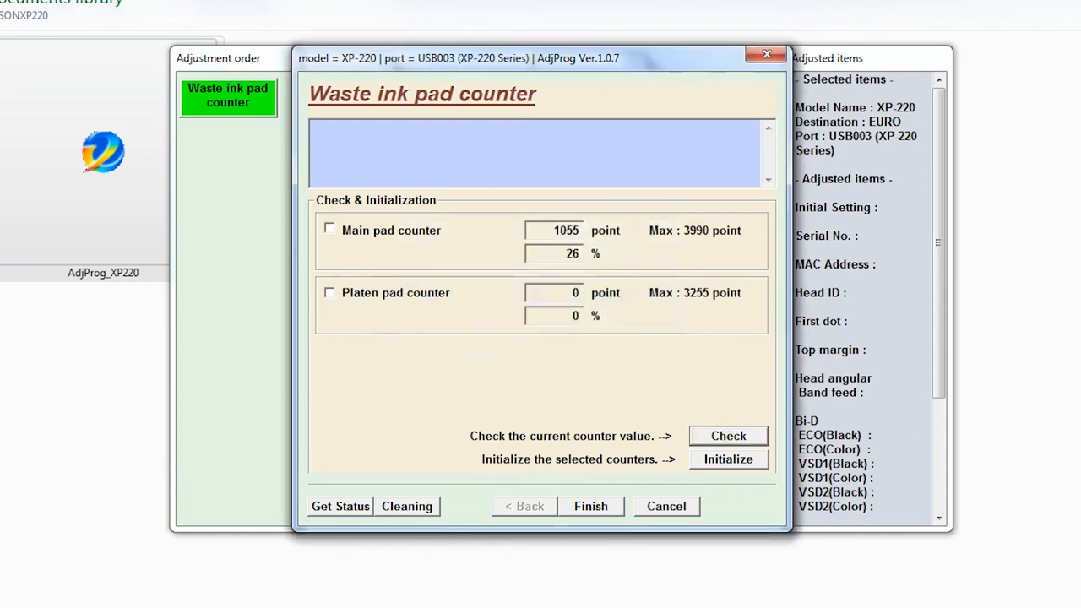
left_click(554, 229)
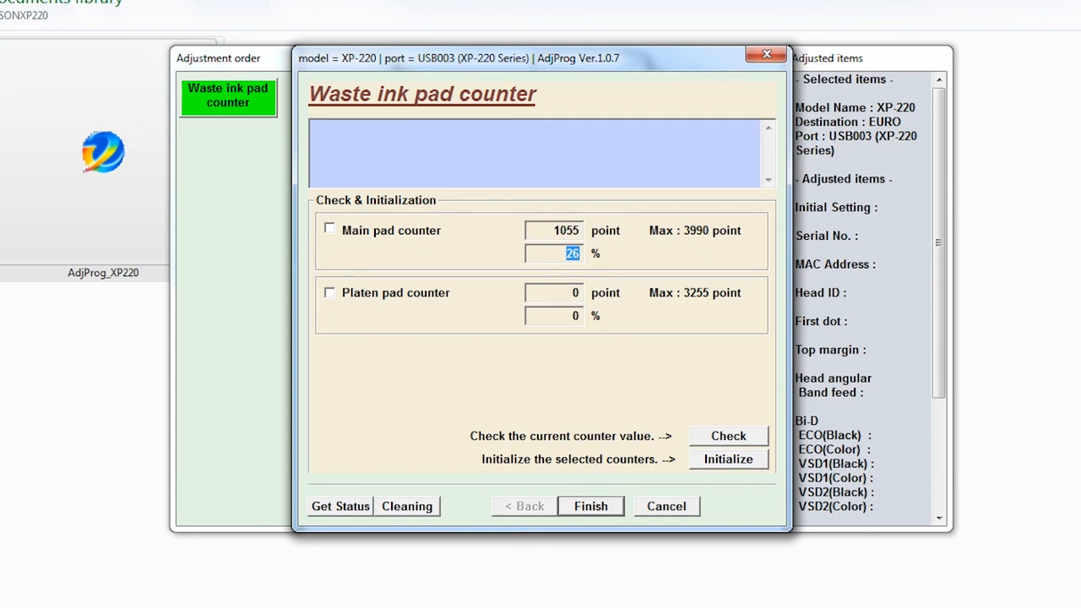
Initialize the main pad counter and acknowledge the turn-off and reboot messages
left_click(329, 229)
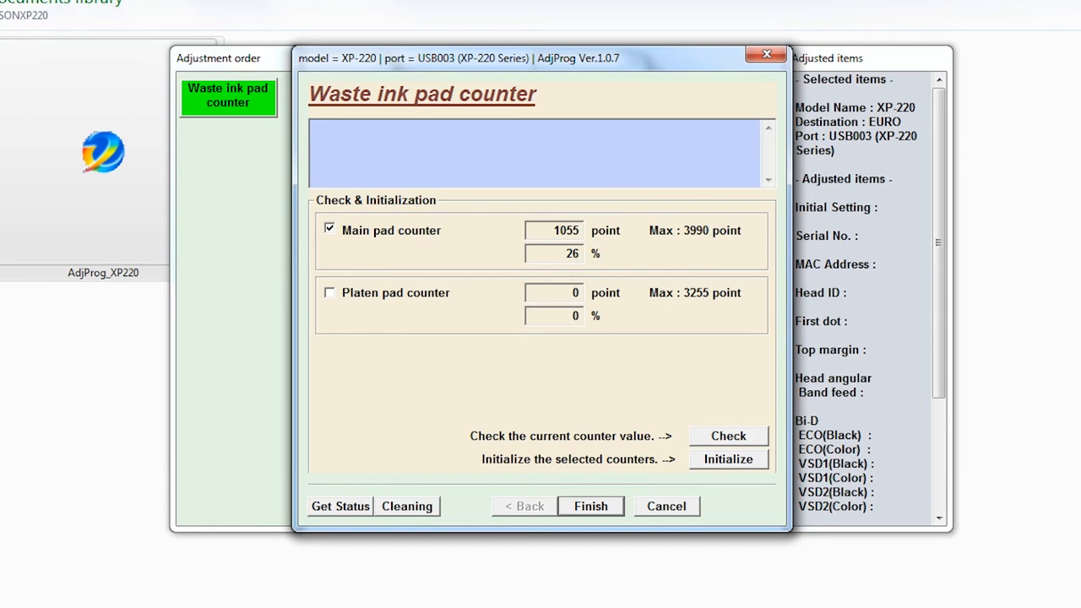
left_click(728, 459)
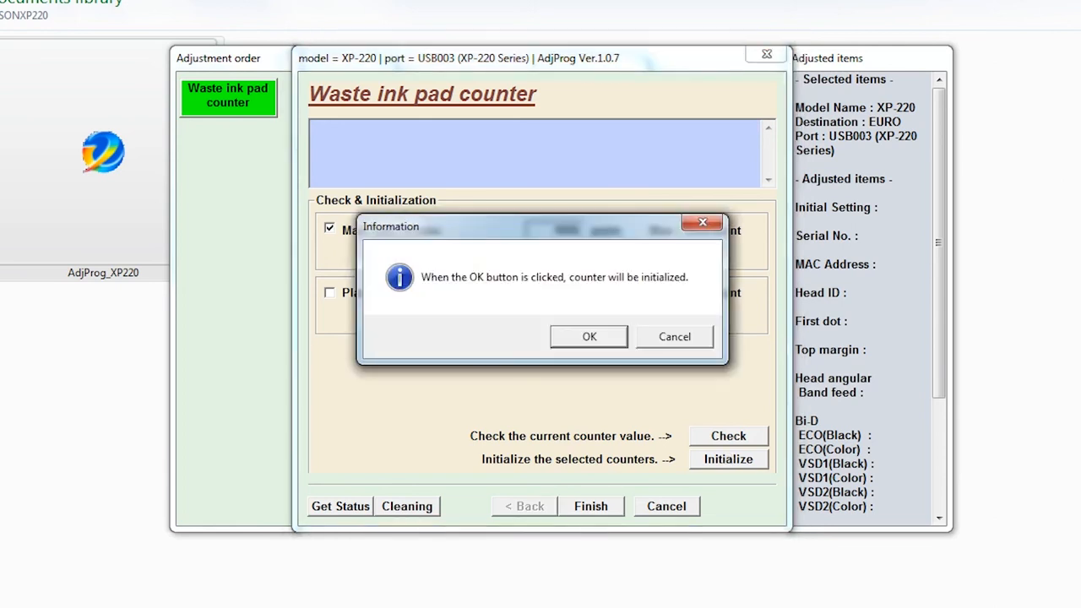
left_click(589, 336)
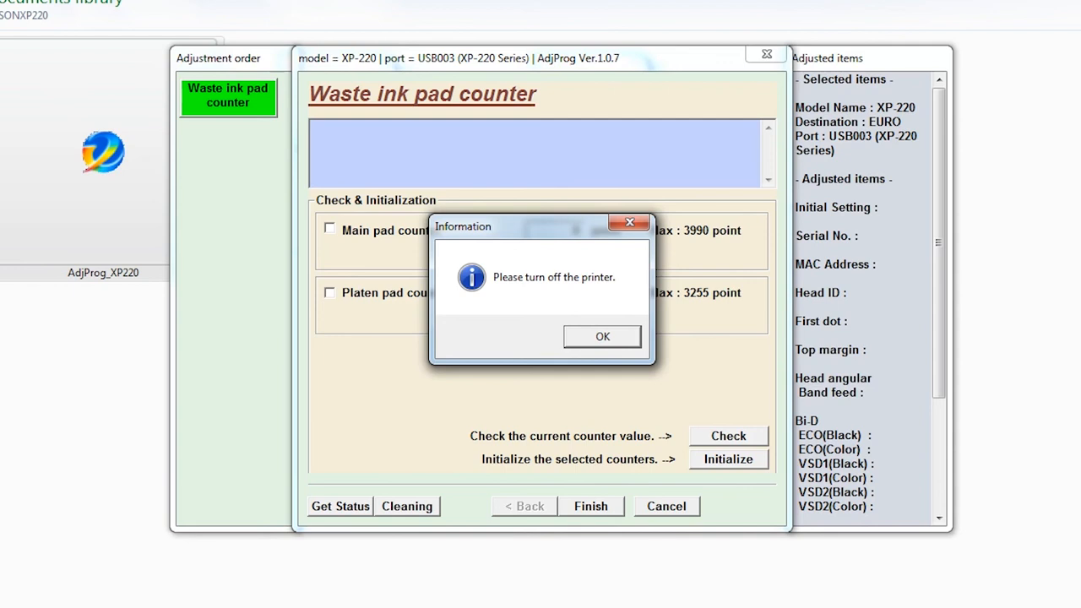
left_click(602, 336)
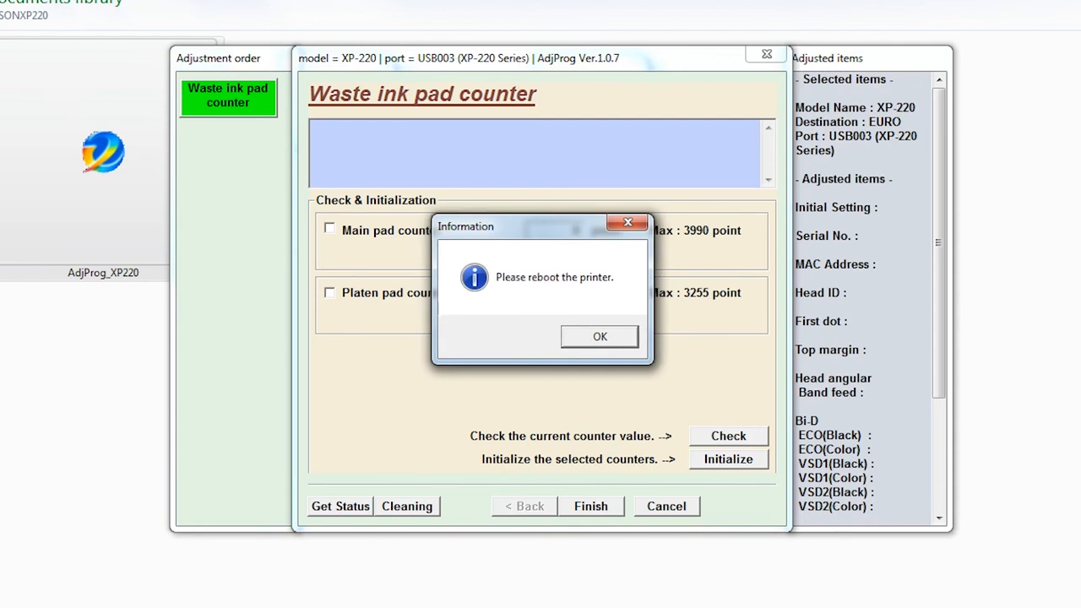
left_click(599, 336)
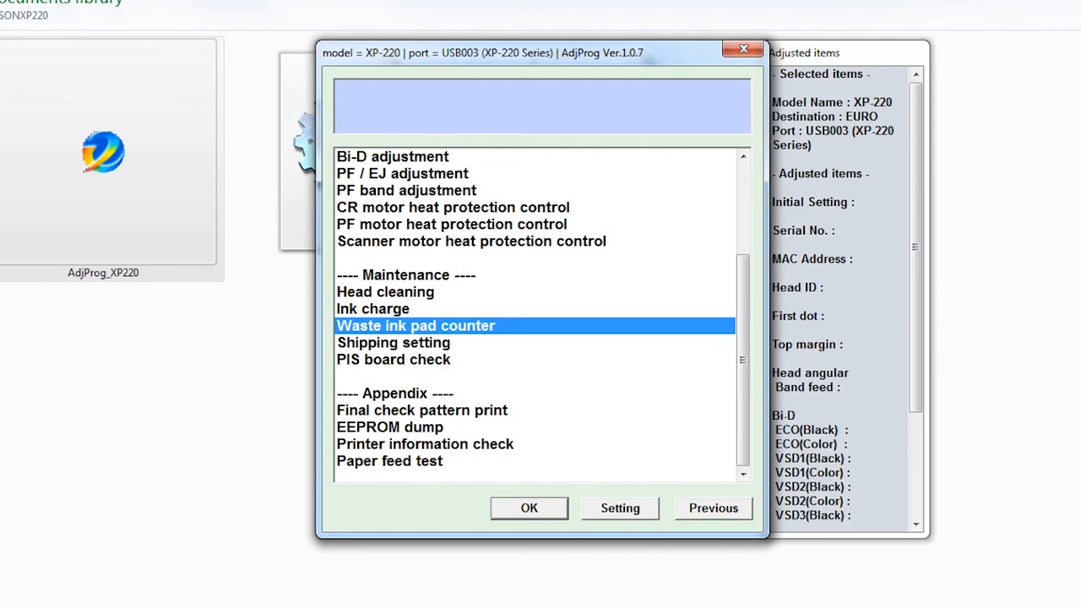
Recheck the main pad counter, then go back to the XP-220 main window
left_click(529, 508)
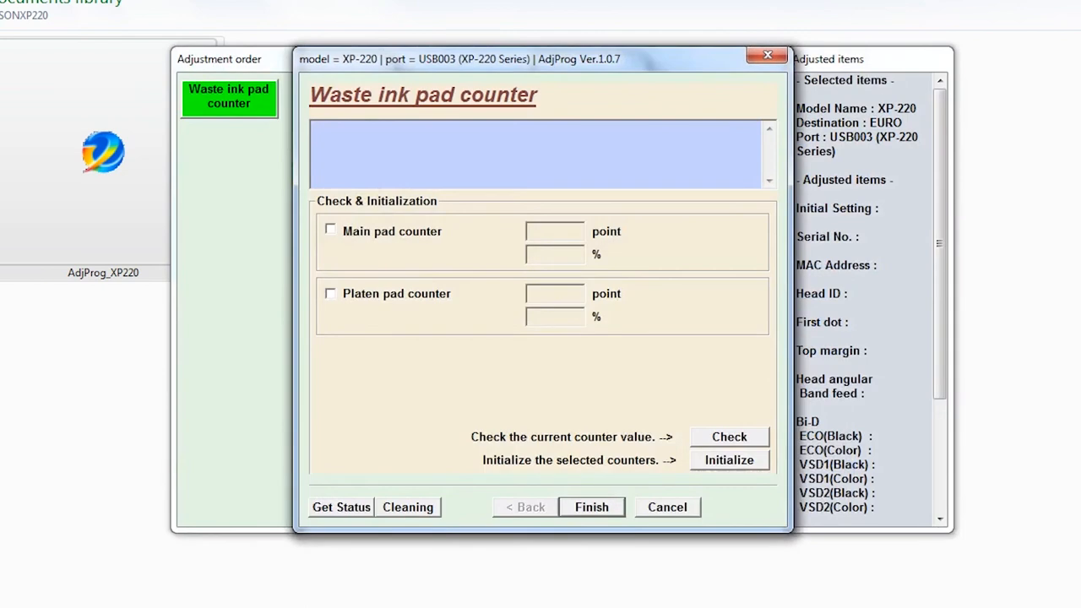
left_click(330, 230)
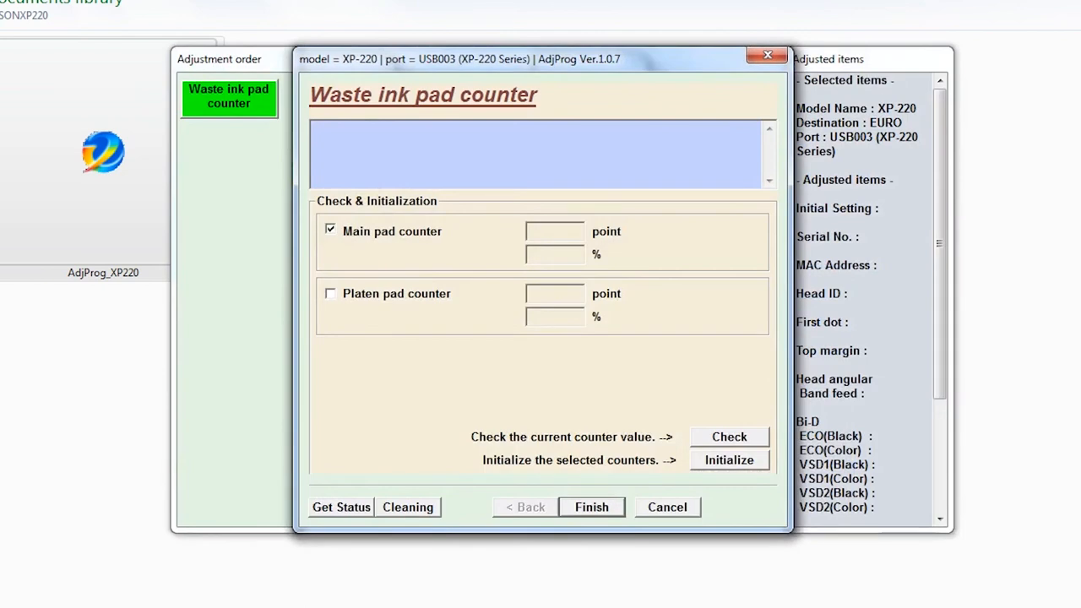
left_click(729, 436)
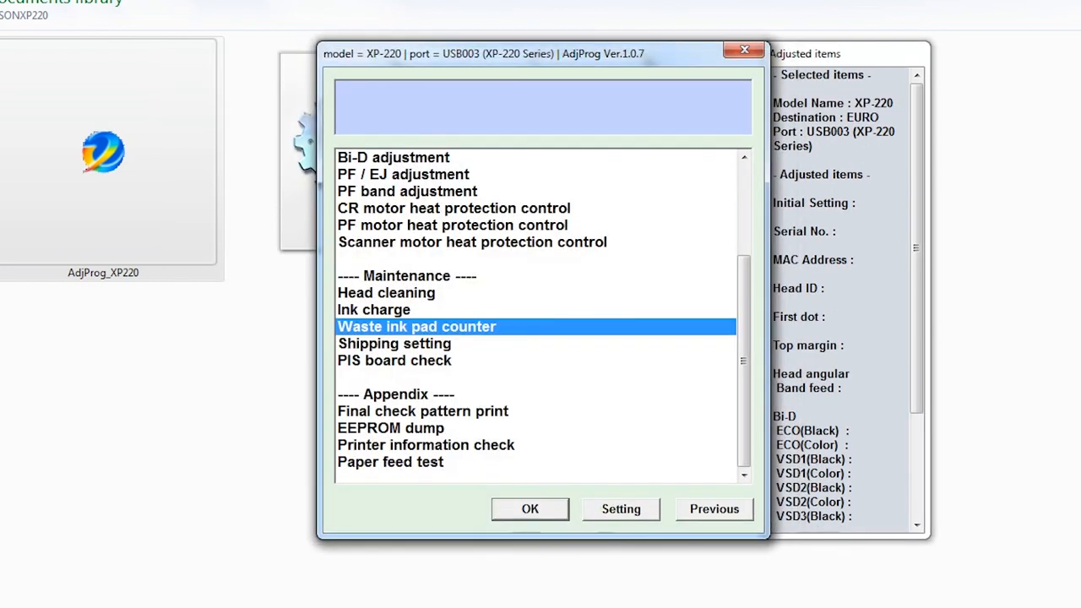
left_click(714, 508)
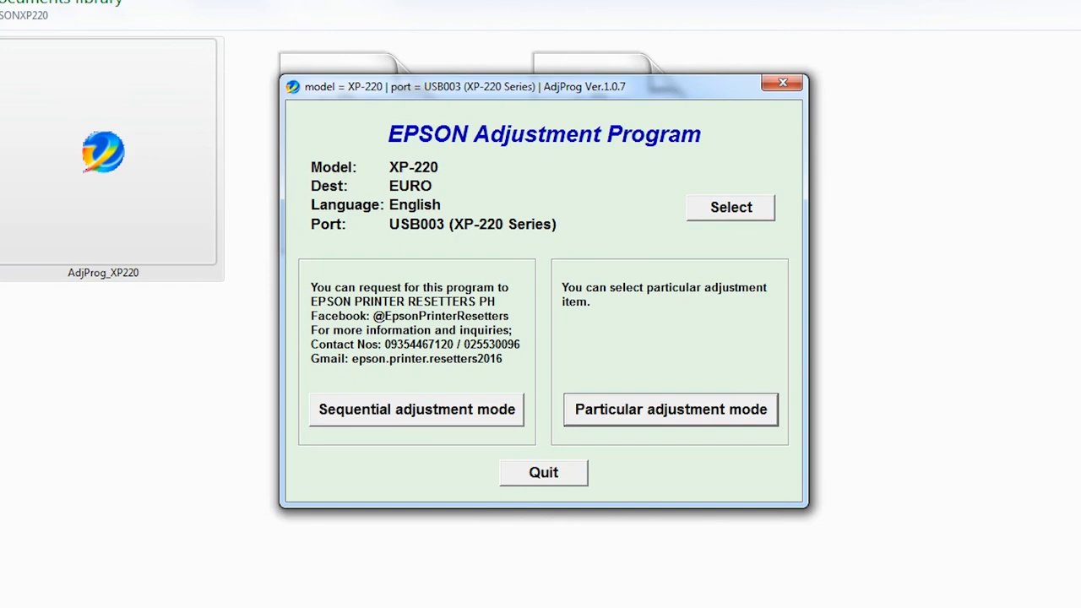